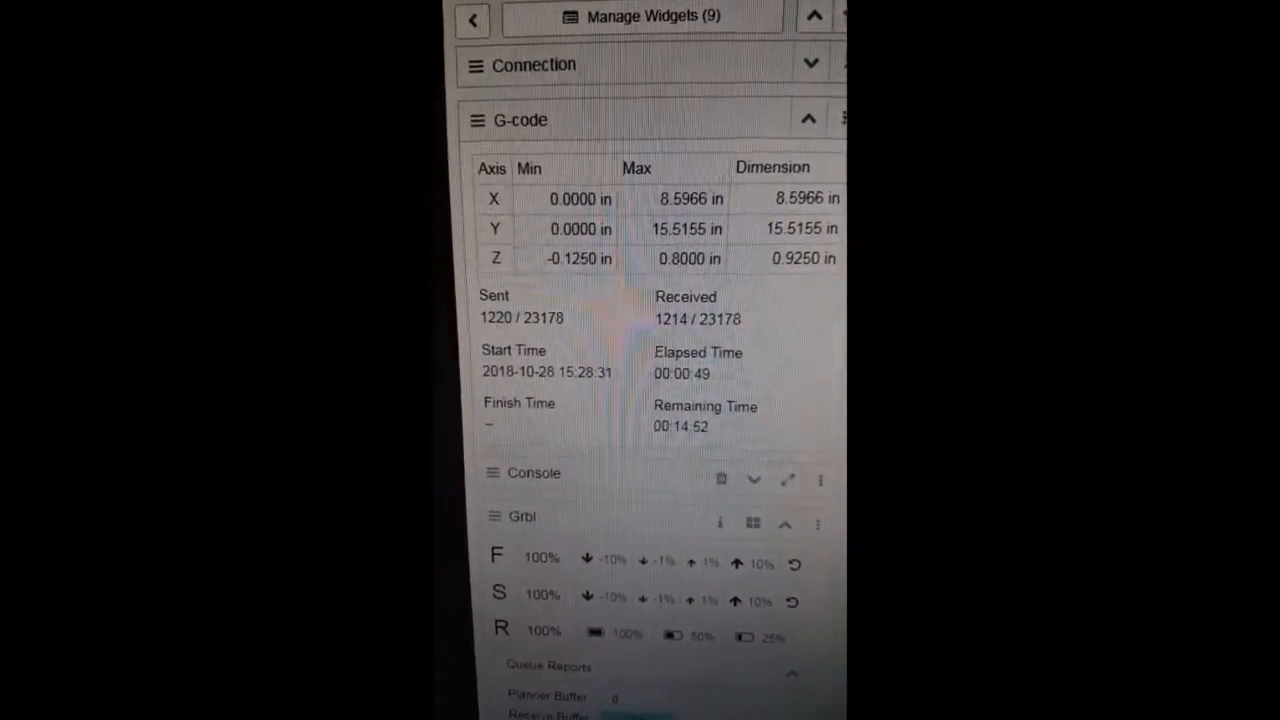
Scroll through the CNCjs page to review the loaded detail toolpath preview.
scroll("down", 3)
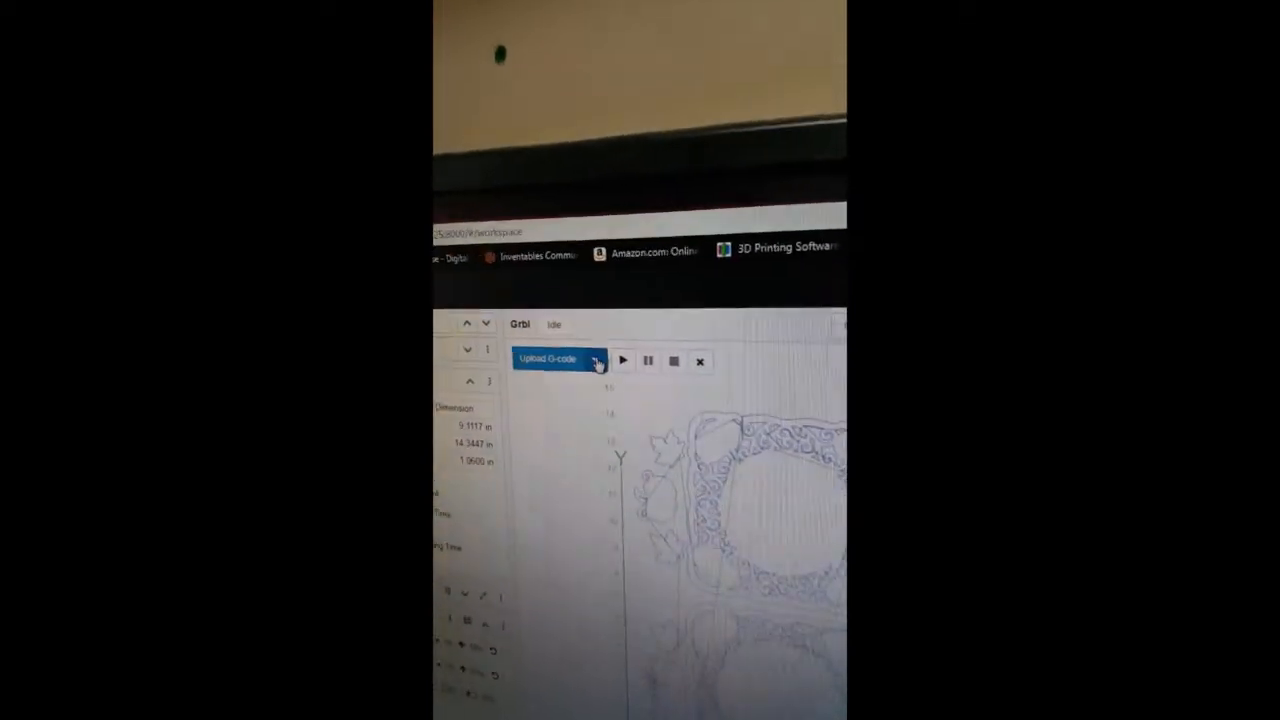
Start the detail toolpath job and check its sent lines and remaining time.
left_click(595, 360)
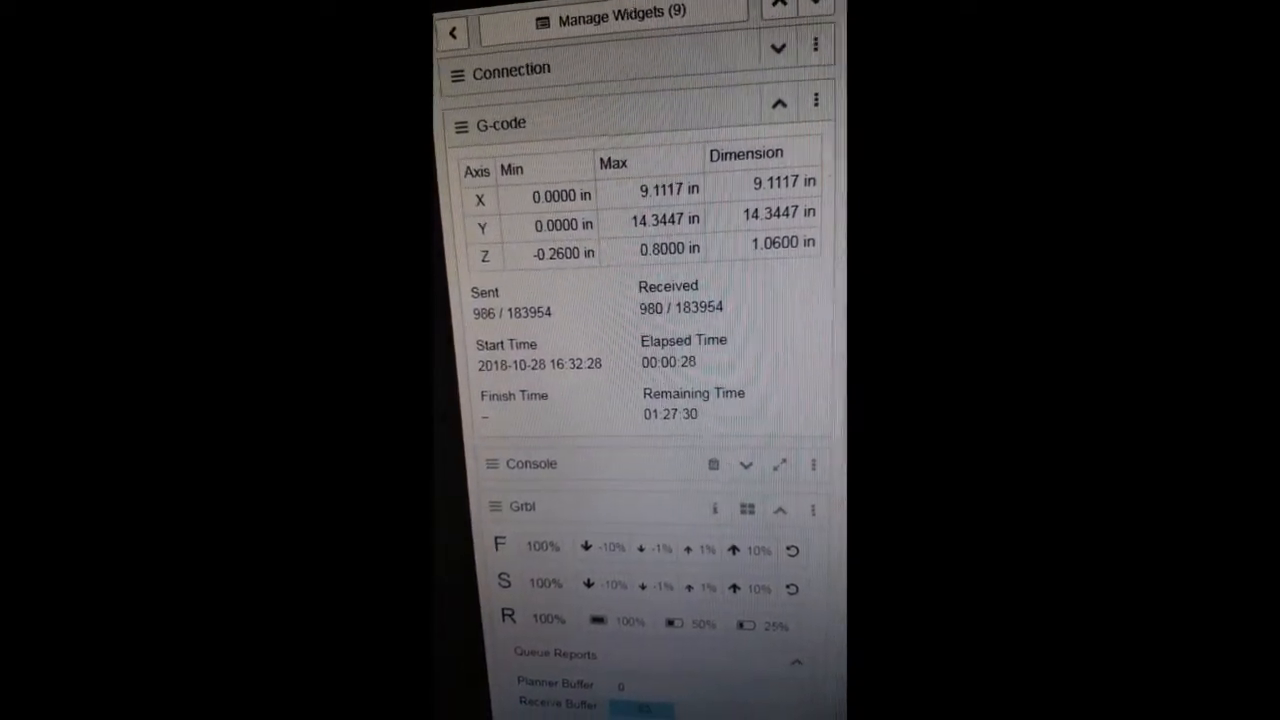
scroll("down", 3)
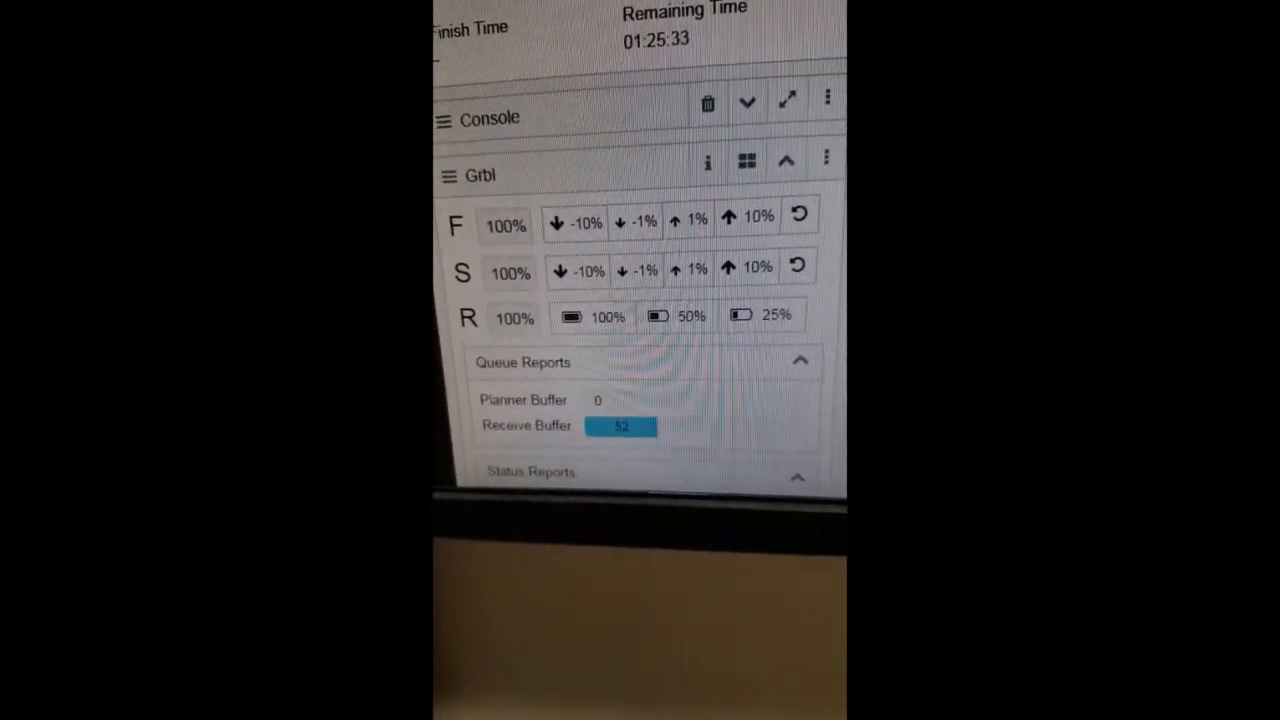